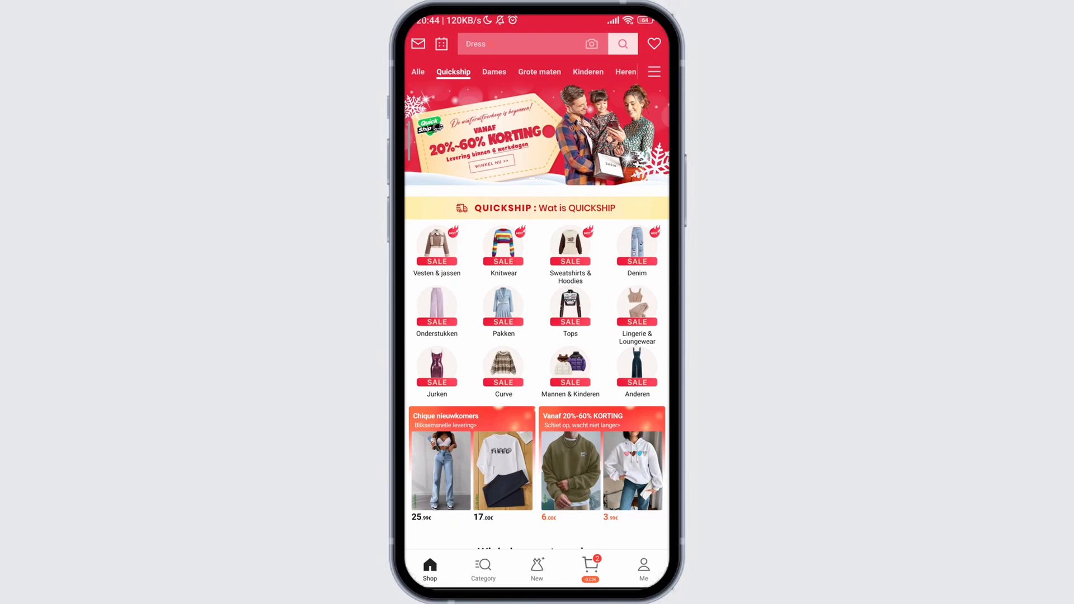
Reach My Coupons from the Me profile page, showing the 10.00% OFF coupon and code field.
{"action": "left_click", "coordinate": [642, 568]}
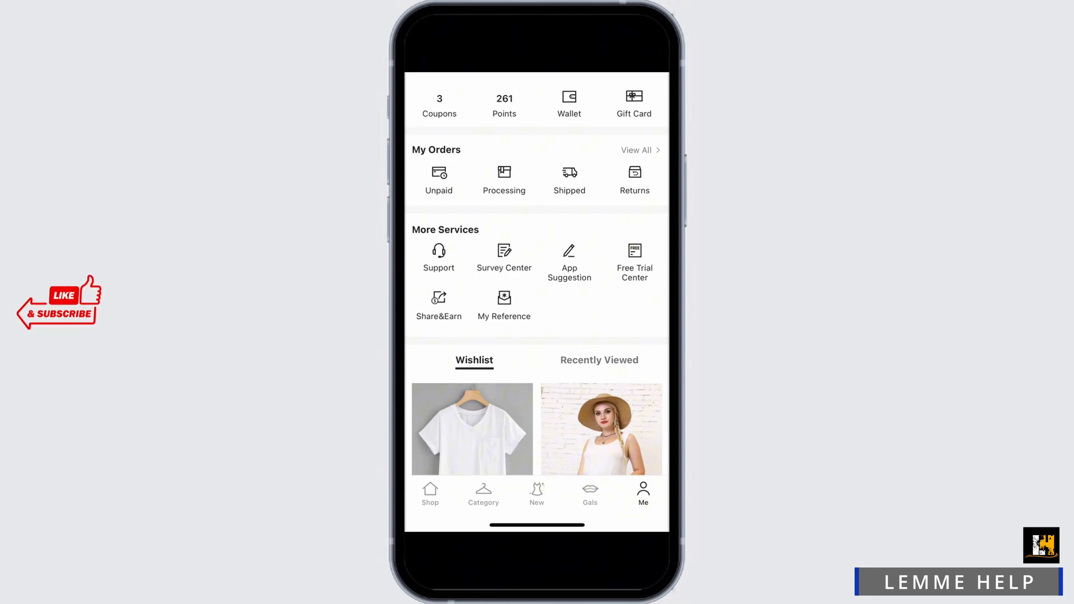
{"action": "left_click", "coordinate": [439, 103]}
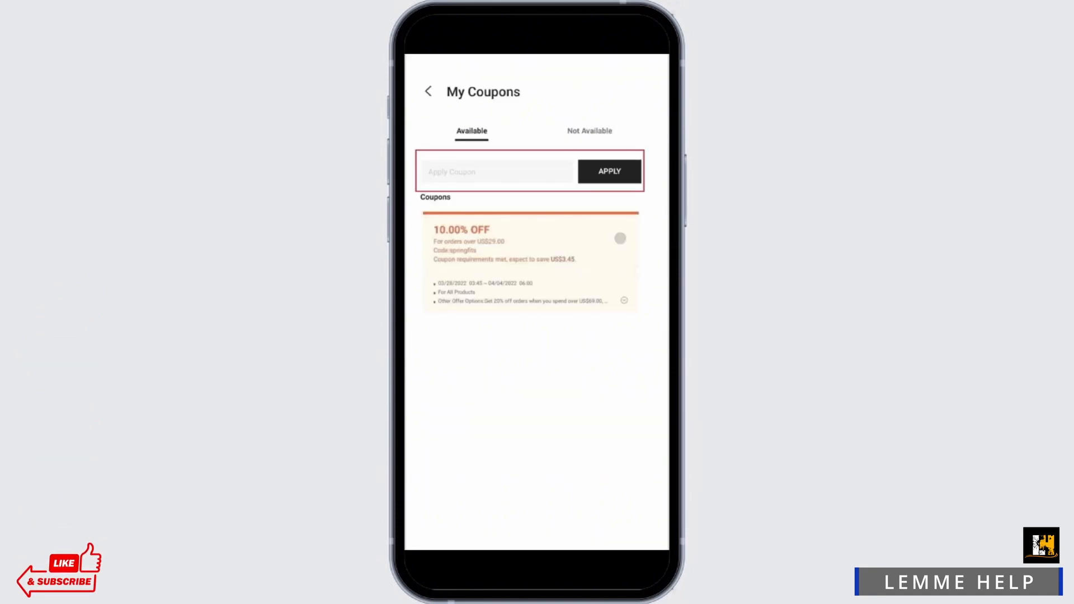